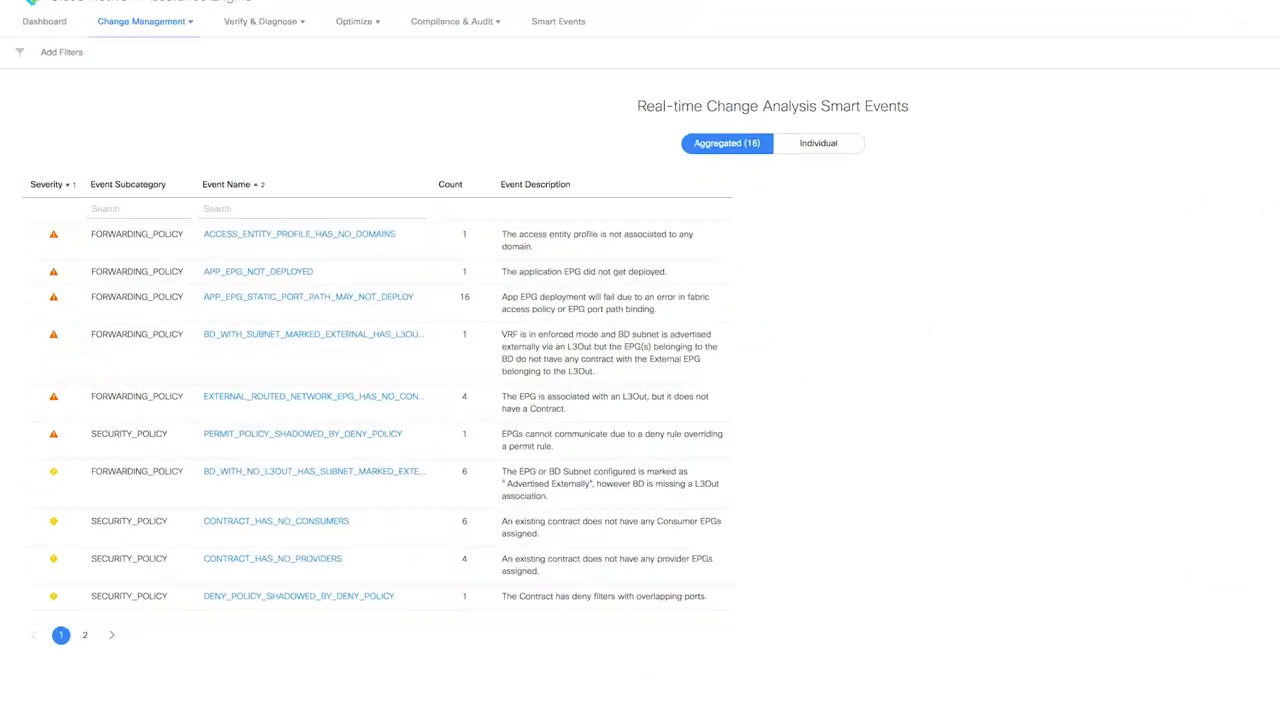
Filter smart events by 'SHAD' to the three shadowed-policy events, then return to Real-time Change Analysis
type("SHAD")
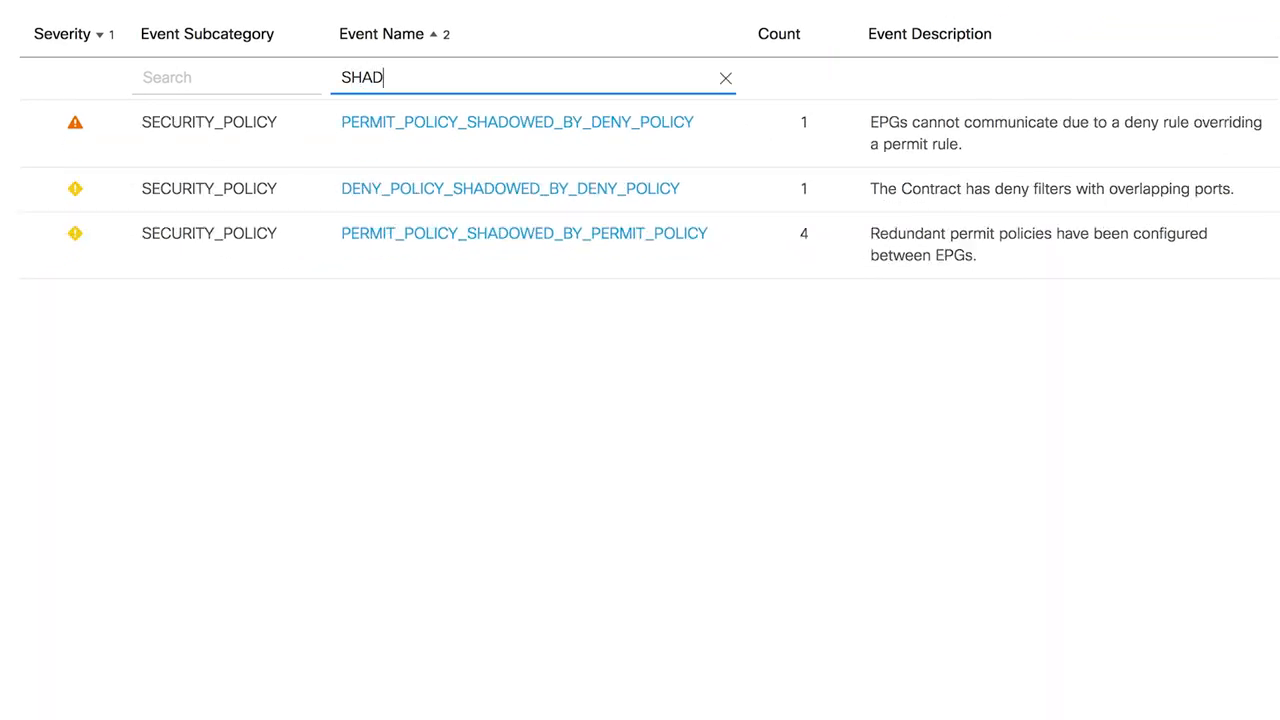
left_click(516, 121)
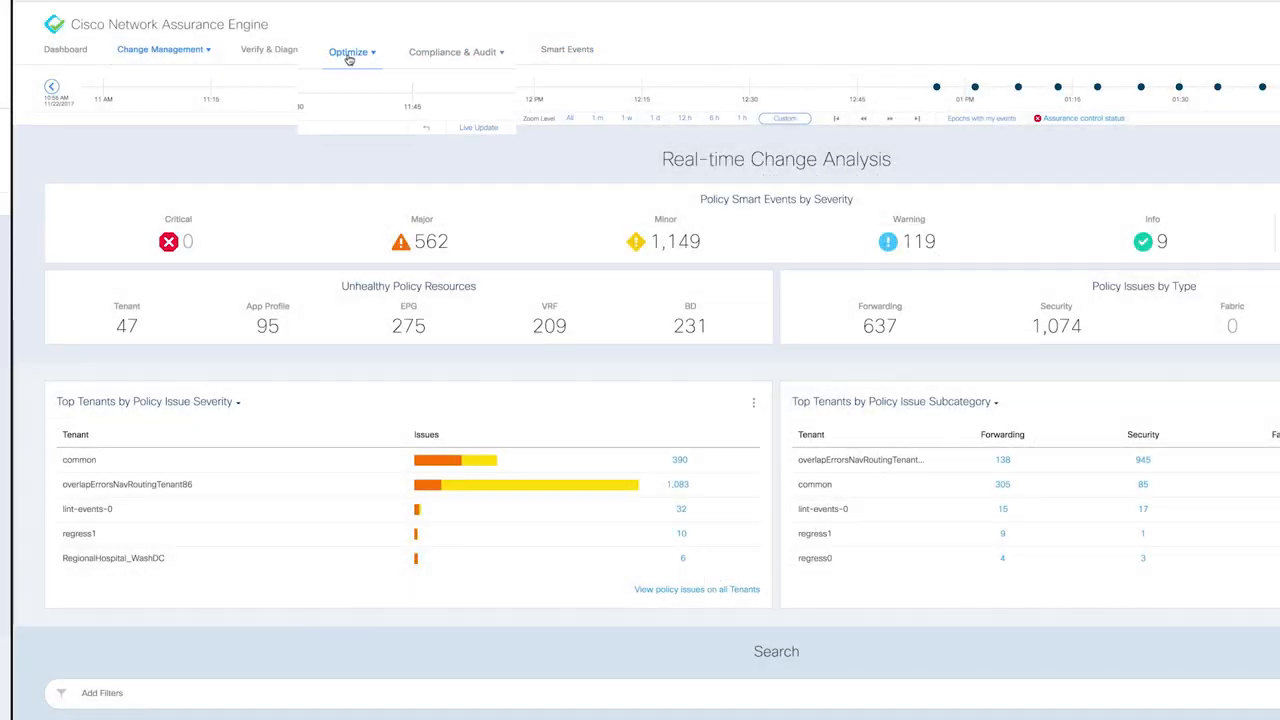
Open TCAM utilization and filter candid2-leaf2's associated policies to Provider EPG pepg1
left_click(347, 51)
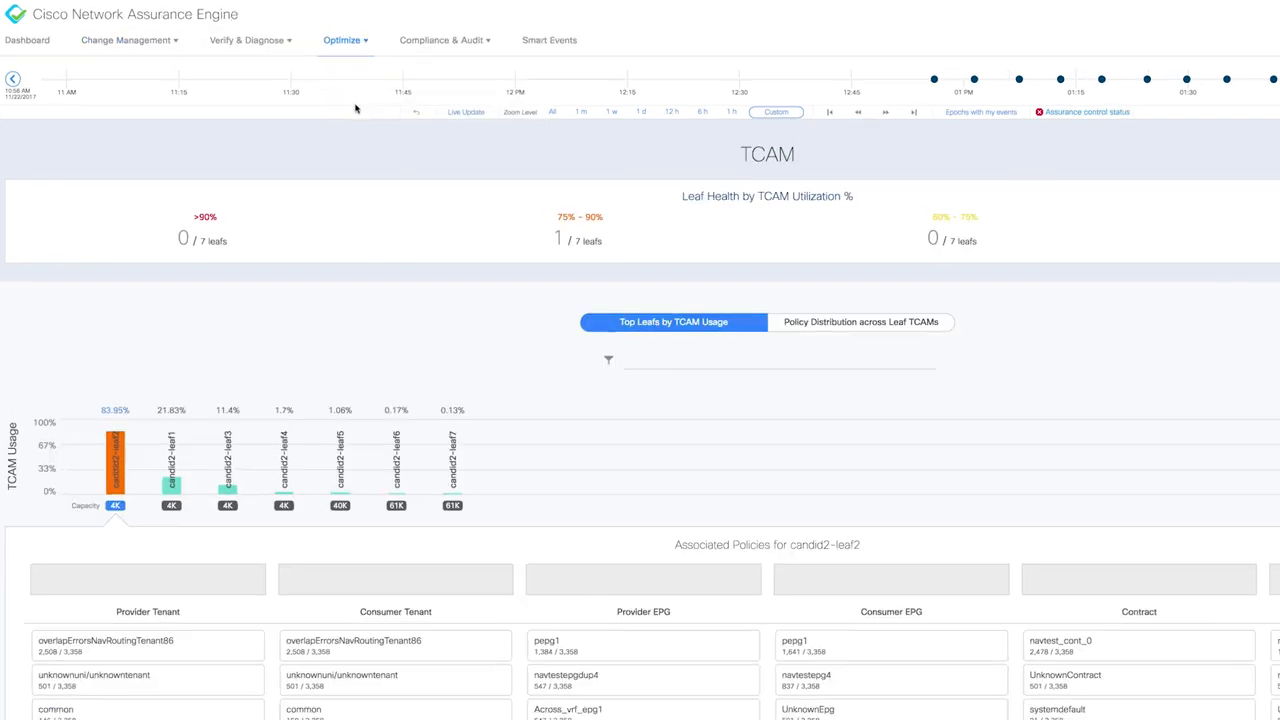
scroll("down", 3)
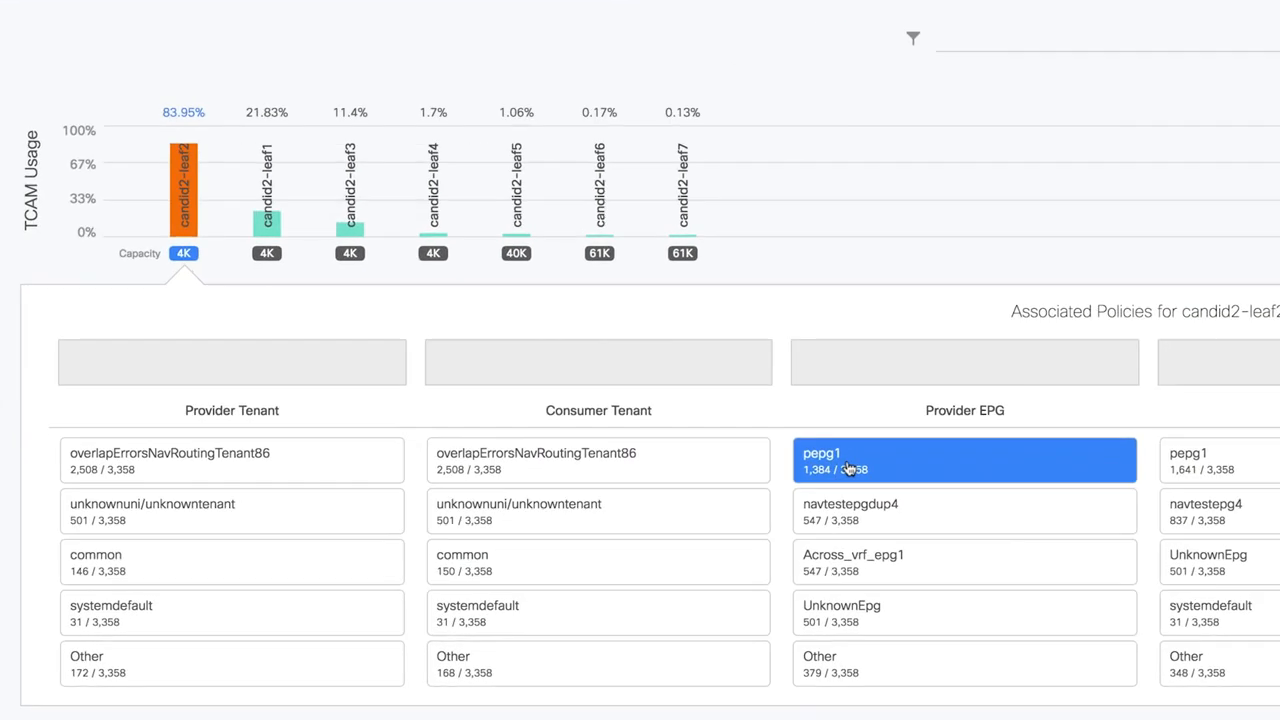
left_click(964, 461)
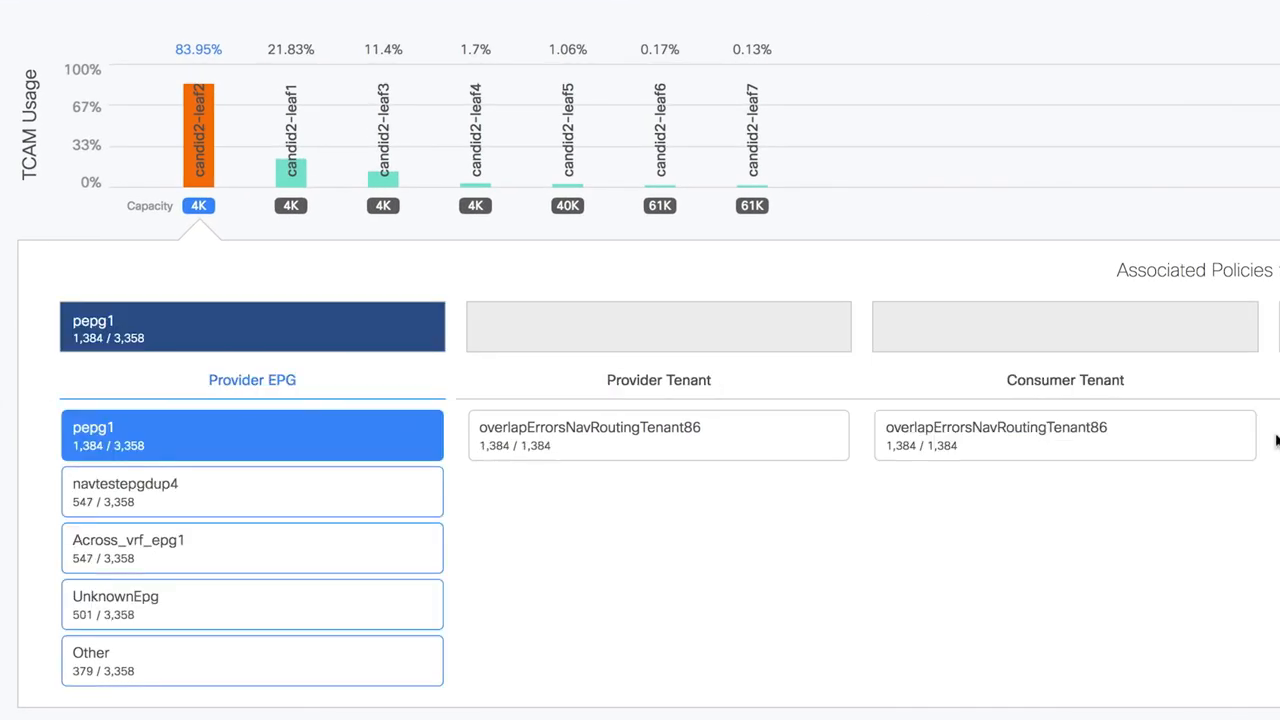